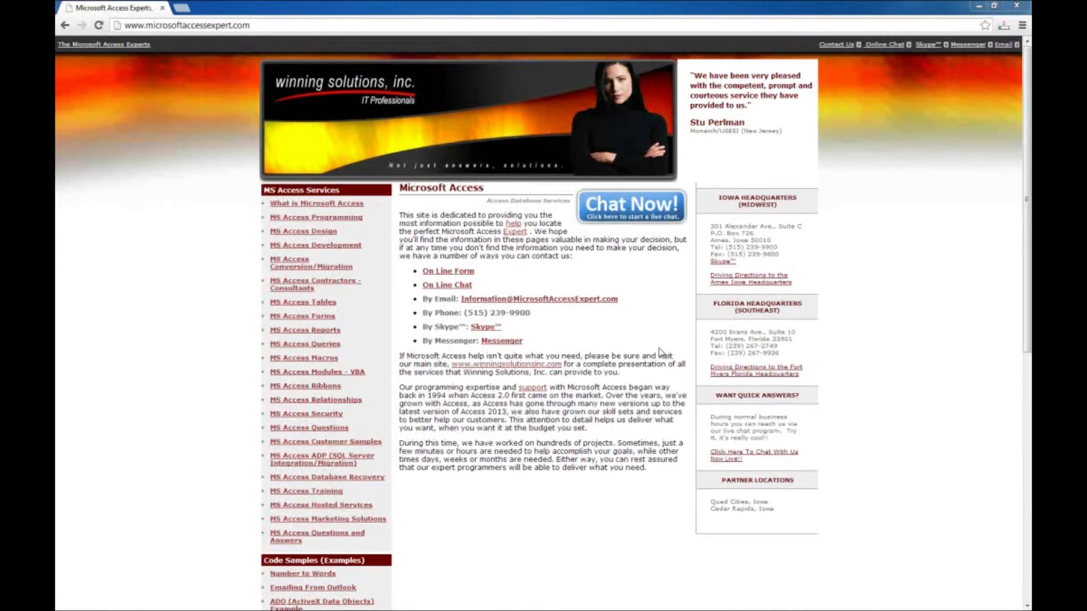
Step: Reach the Number to Words page's Access 2007/2010/2013 Download link under Code Samples
scroll("down", 3)
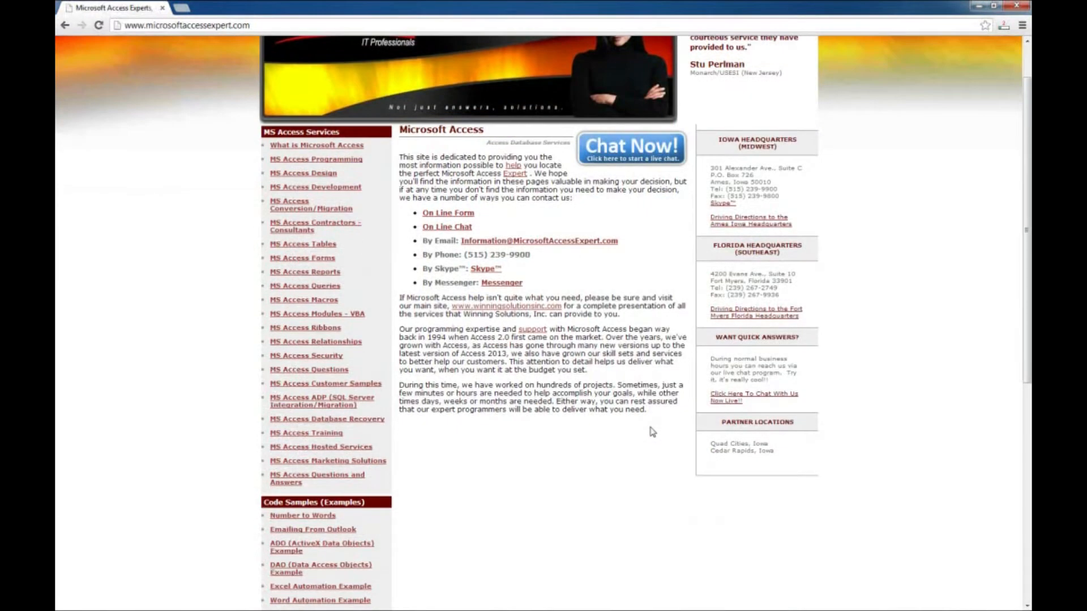
scroll("down", 3)
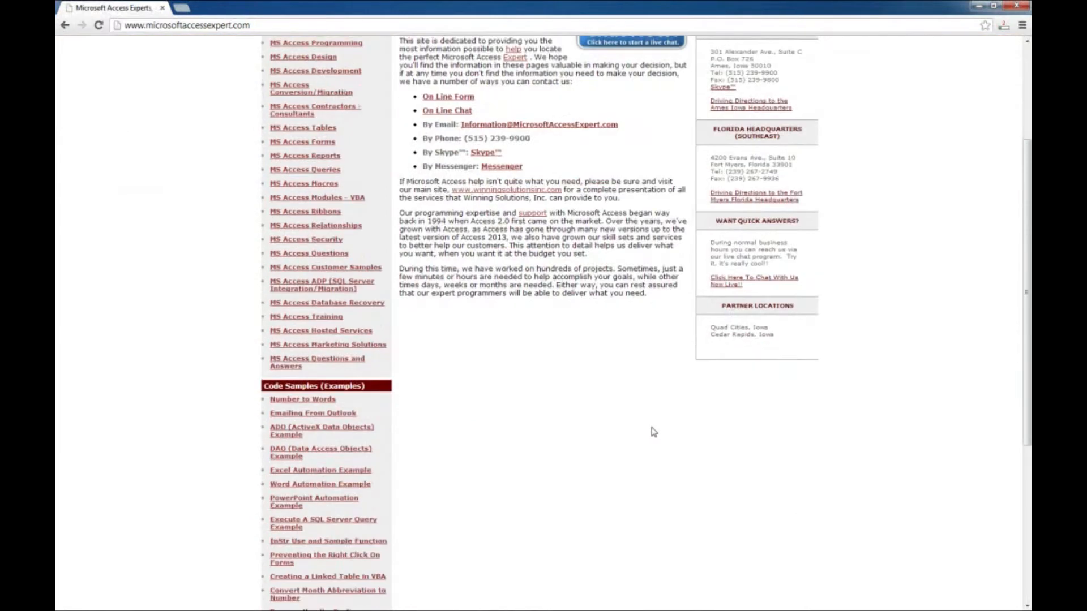
left_click(302, 398)
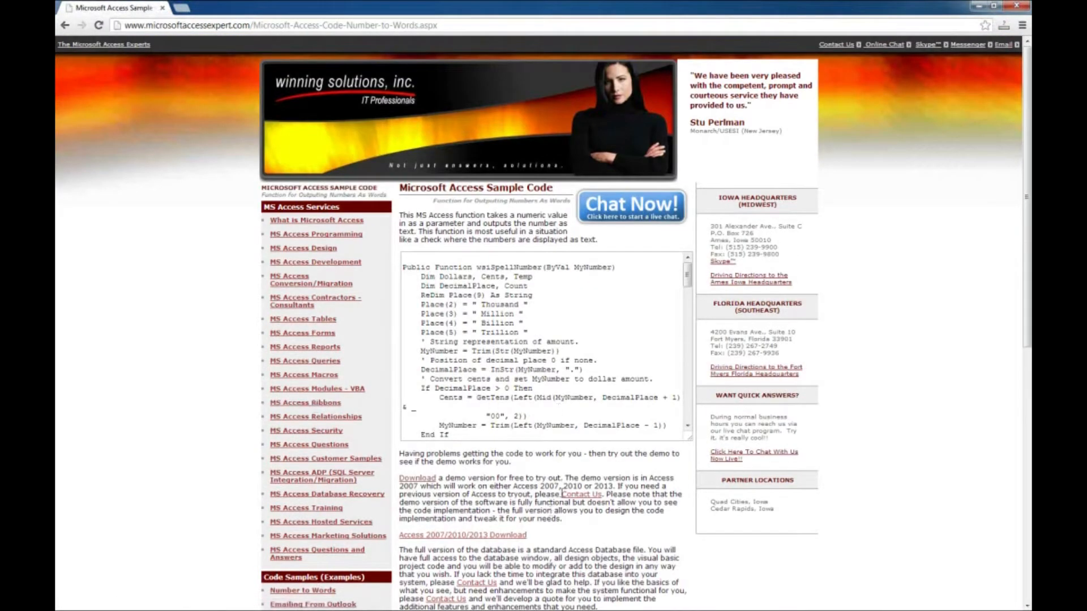
scroll("down", 3)
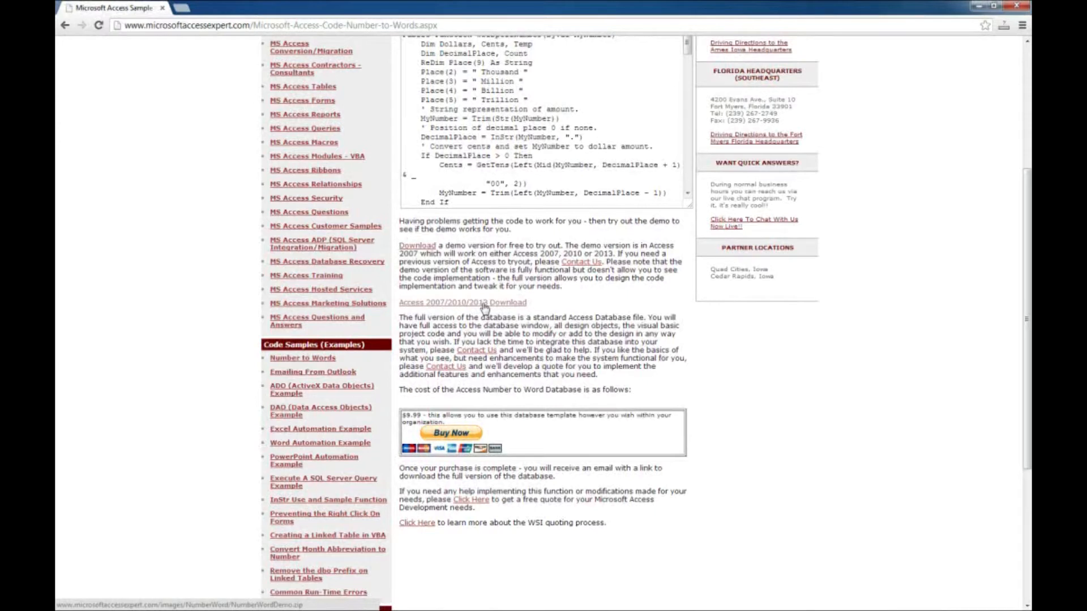
Step: Save the linked NumberWordDemo.zip to the Desktop and clear the downloads bar
right_click(464, 301)
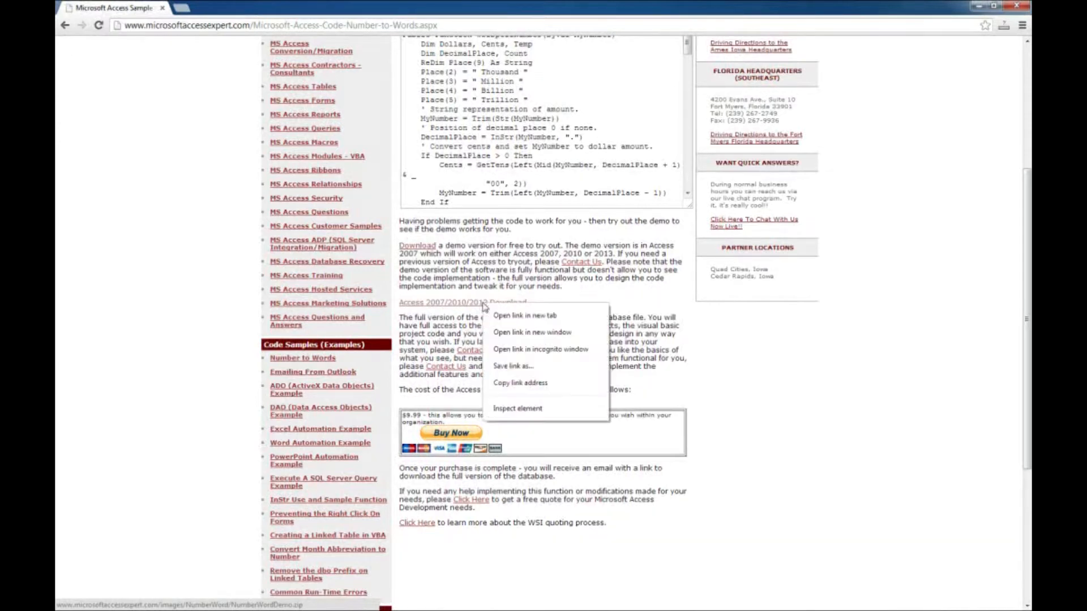
mouse_move(520, 366)
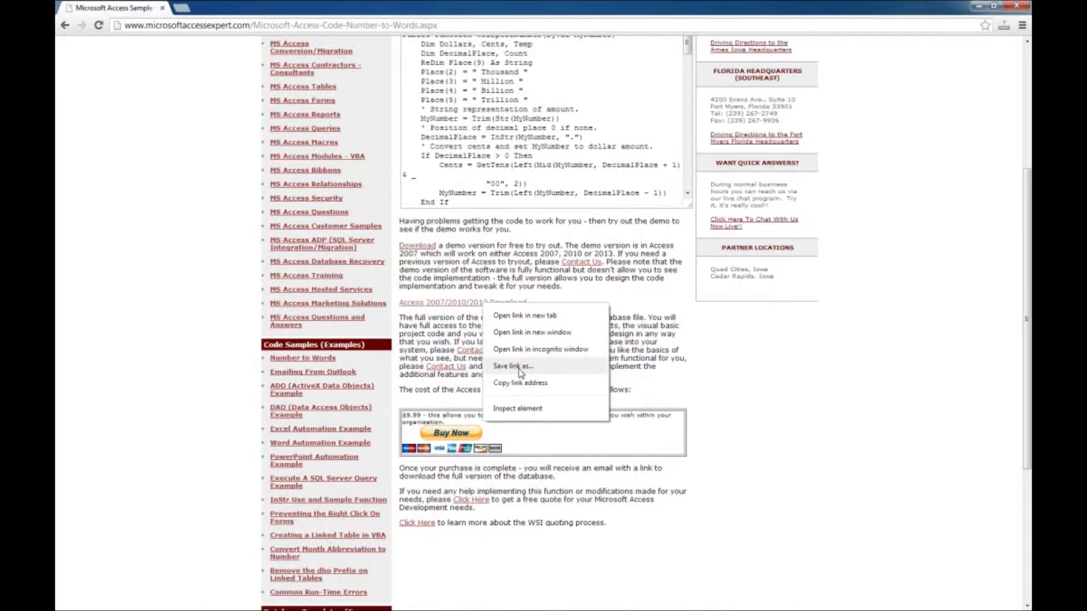
left_click(512, 365)
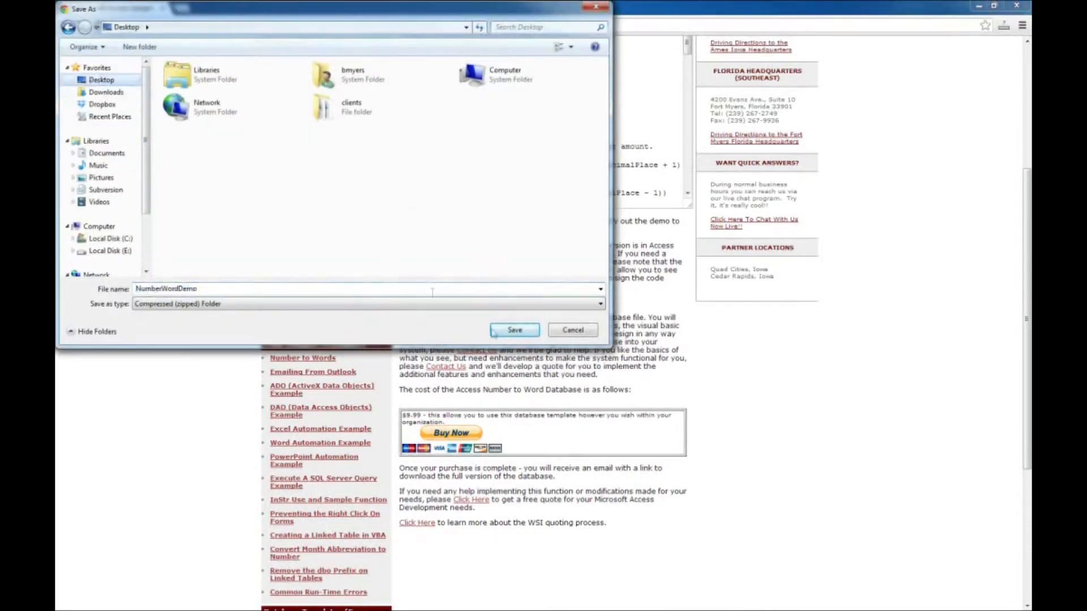
left_click(514, 329)
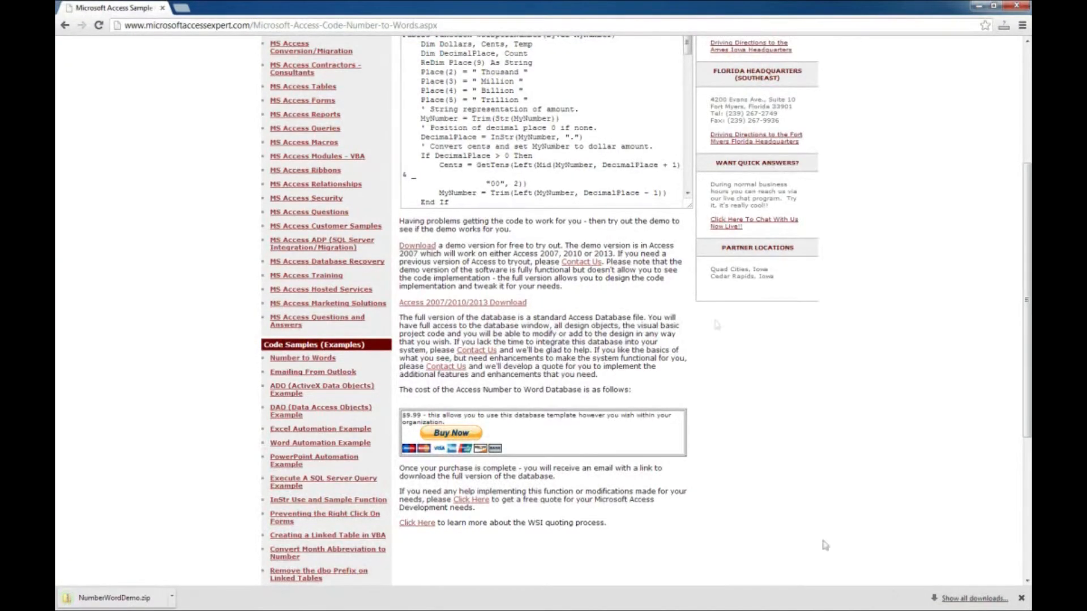
left_click(1020, 598)
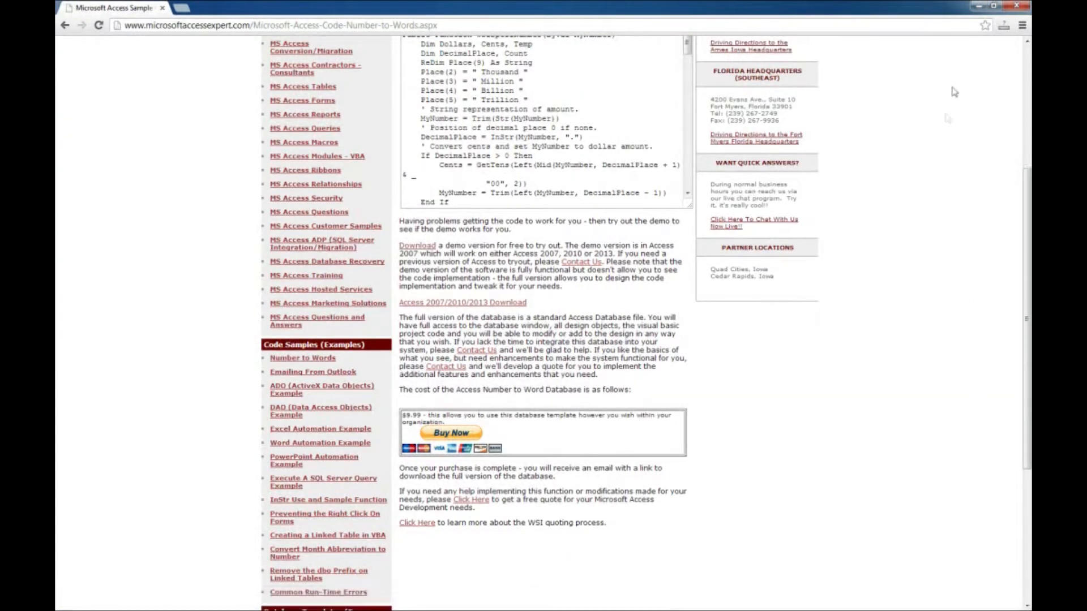
Step: Extract NumberWordDemo.zip into a NumberWordDemo folder on the Desktop and select the database file
left_click(999, 8)
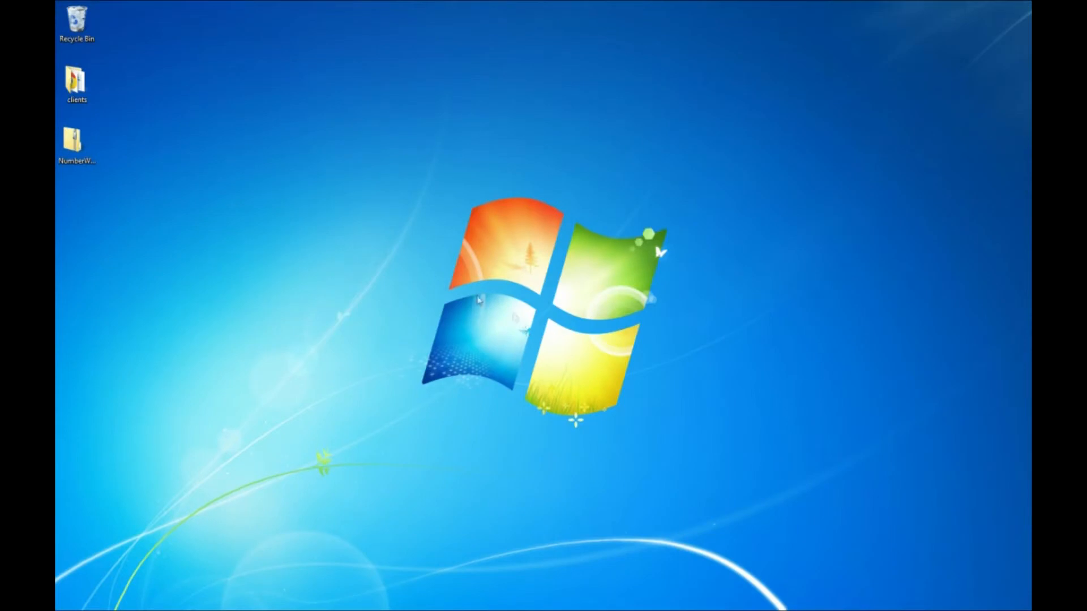
left_click(76, 143)
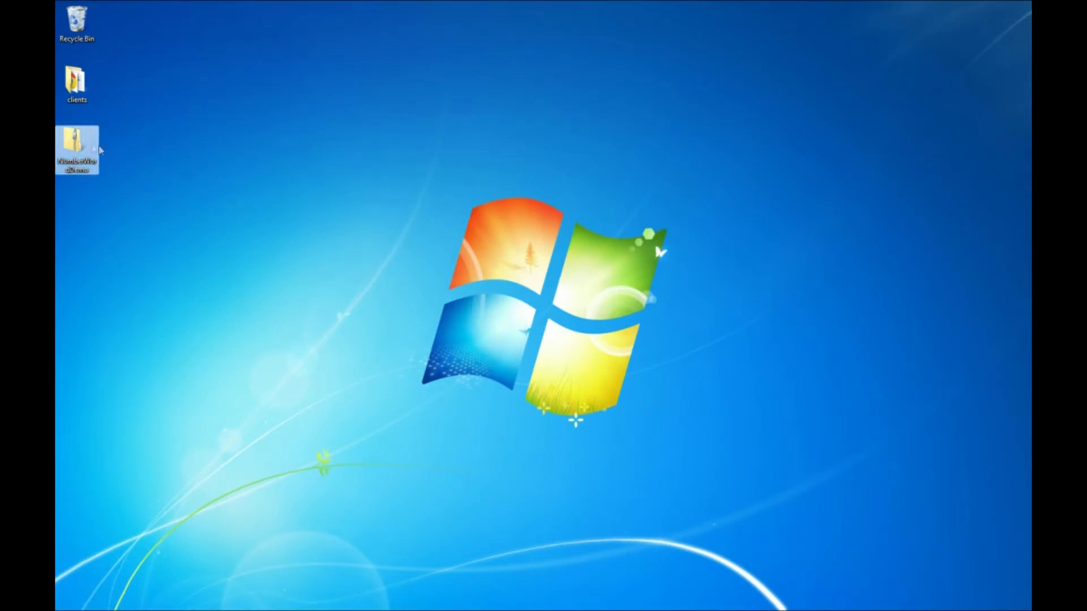
right_click(76, 150)
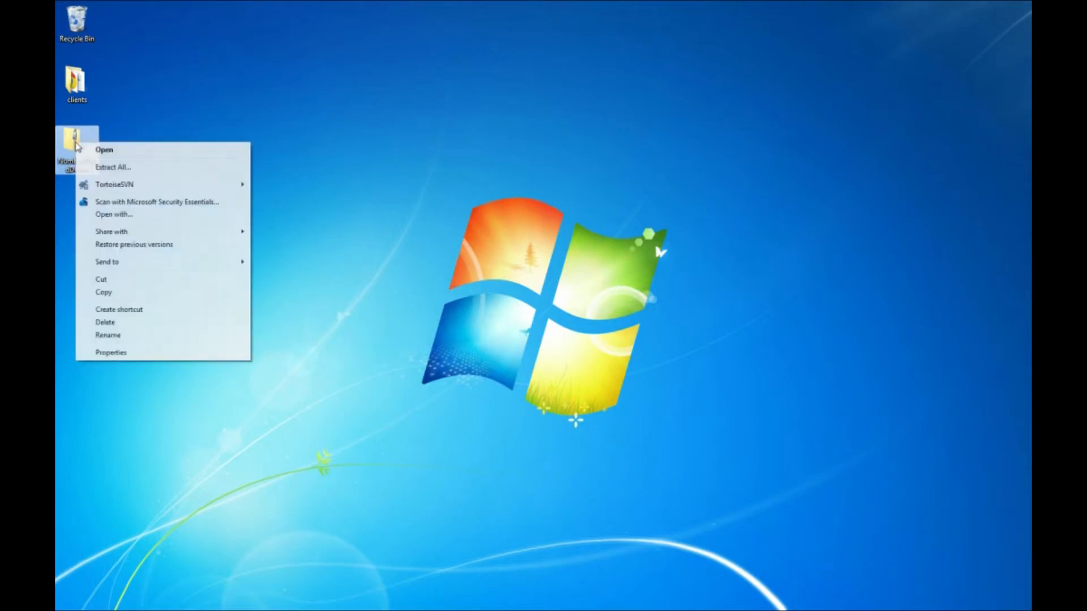
left_click(114, 168)
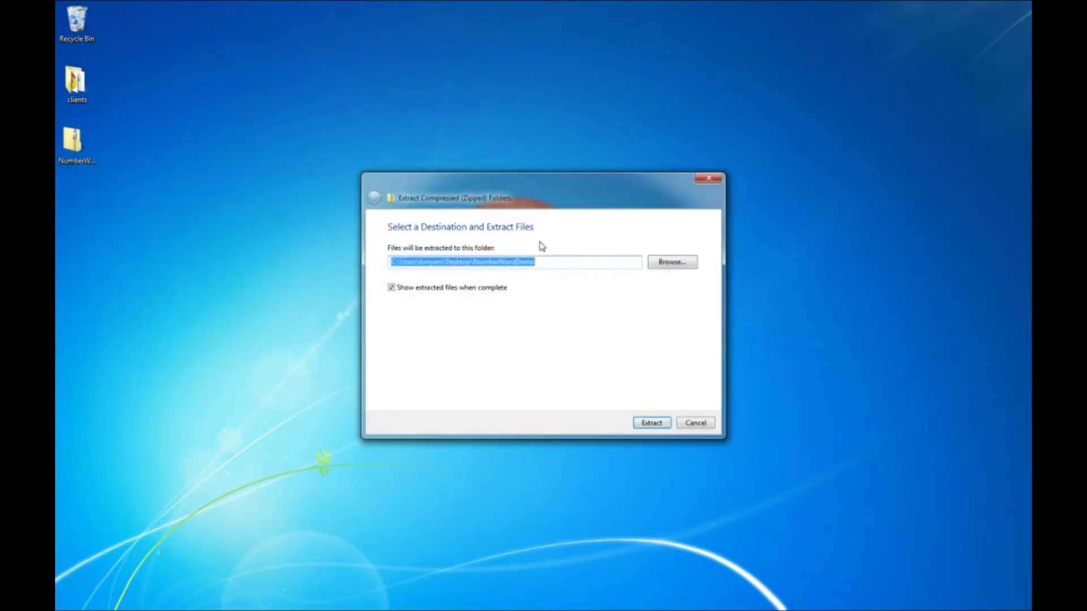
mouse_move(538, 356)
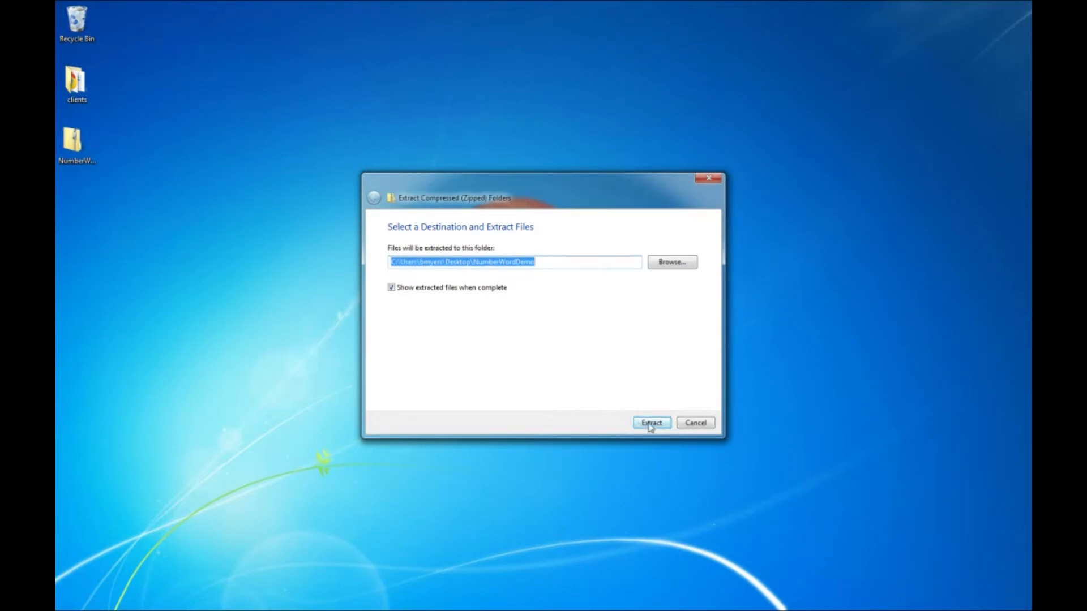
left_click(650, 423)
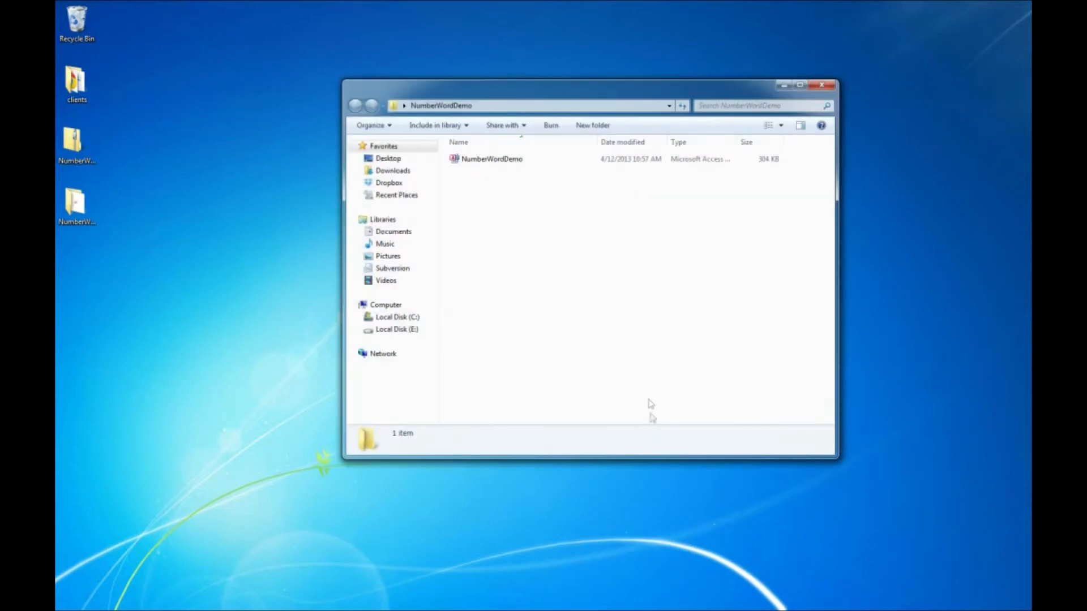
left_click(493, 159)
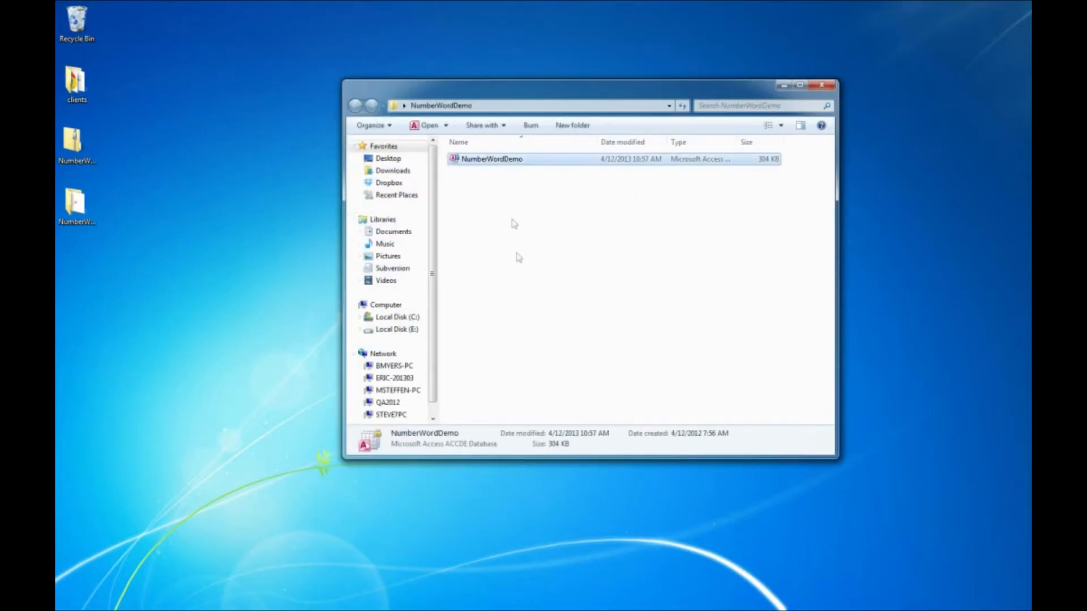
mouse_move(735, 147)
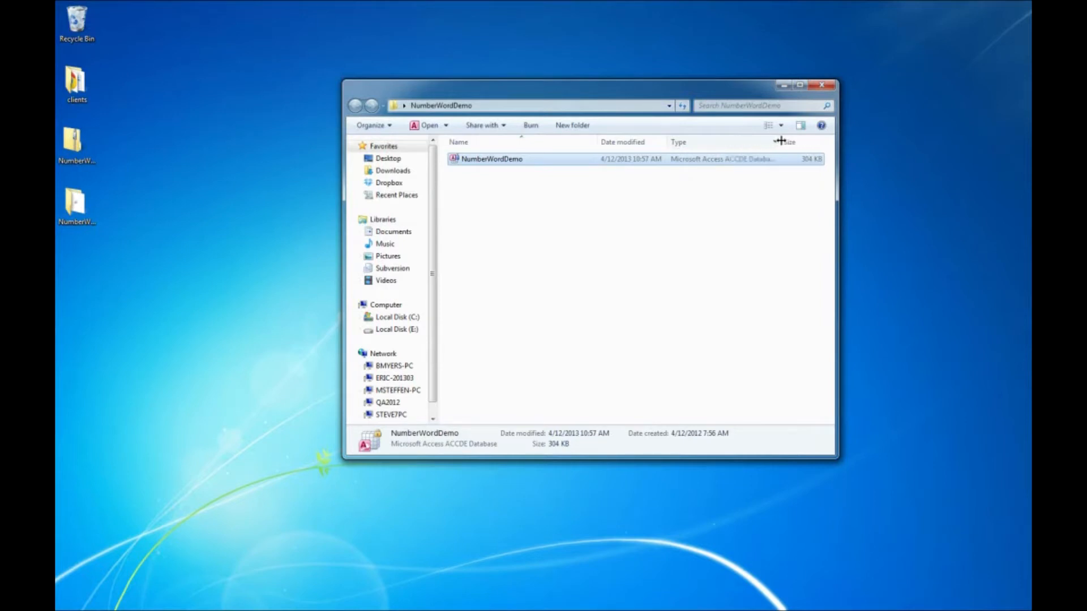
Step: Launch NumberWordDemo and accept the Microsoft Access Security Notice to load its form
double_click(491, 158)
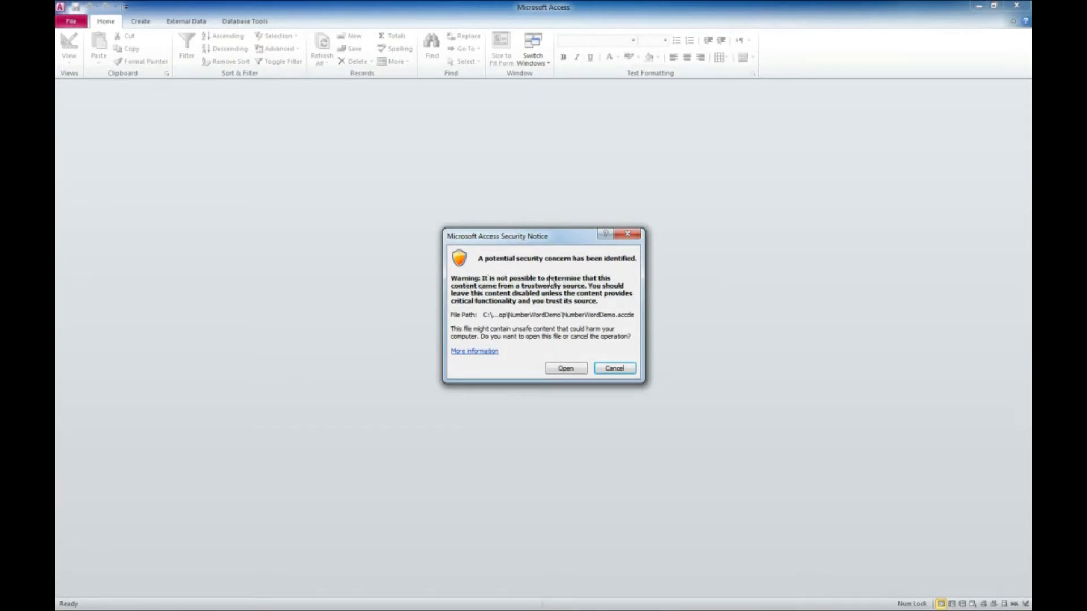
mouse_move(526, 248)
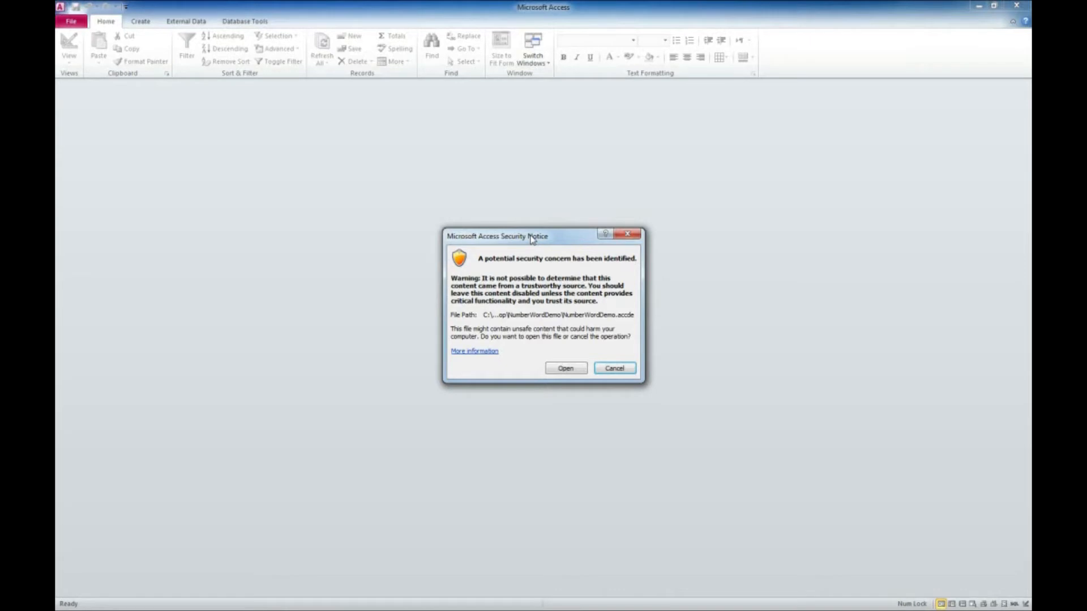
left_click_drag(530, 235, 530, 177)
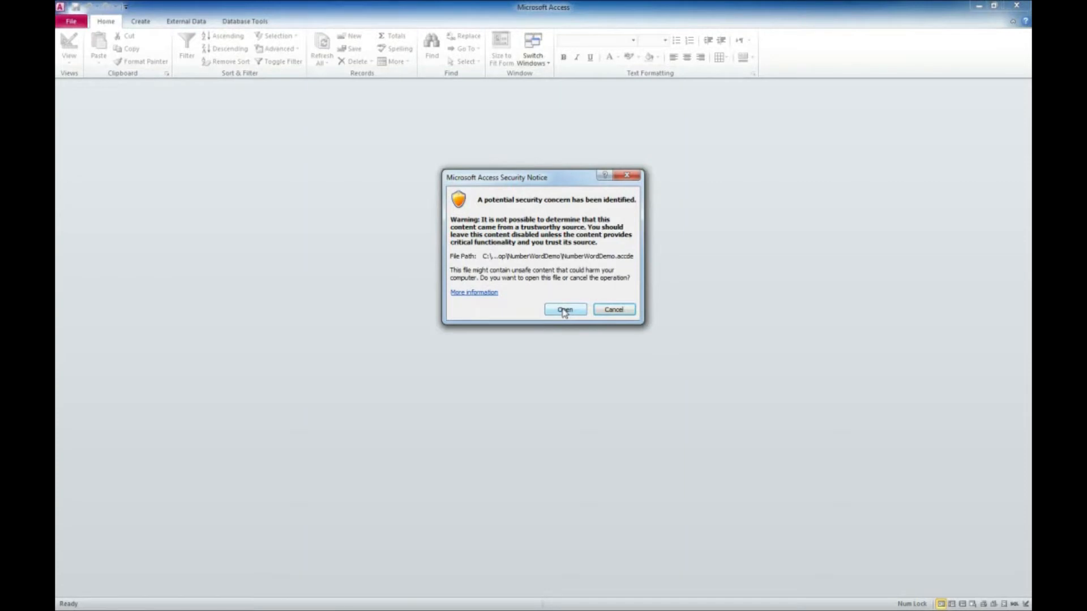
left_click(564, 309)
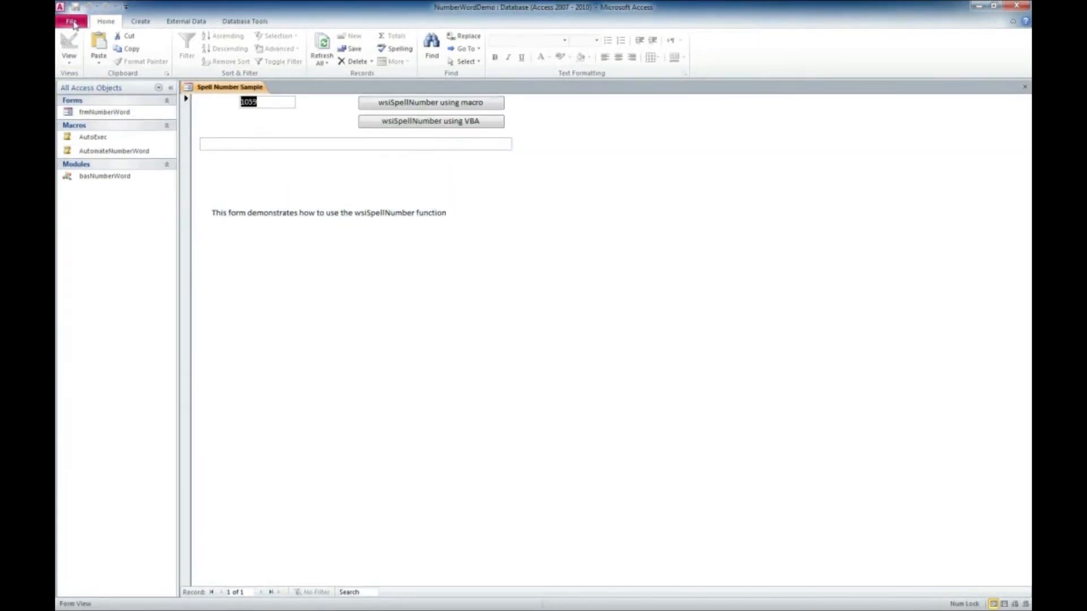
Step: Reach the Trusted Locations page via File > Options > Trust Center > Trust Center Settings
left_click(71, 21)
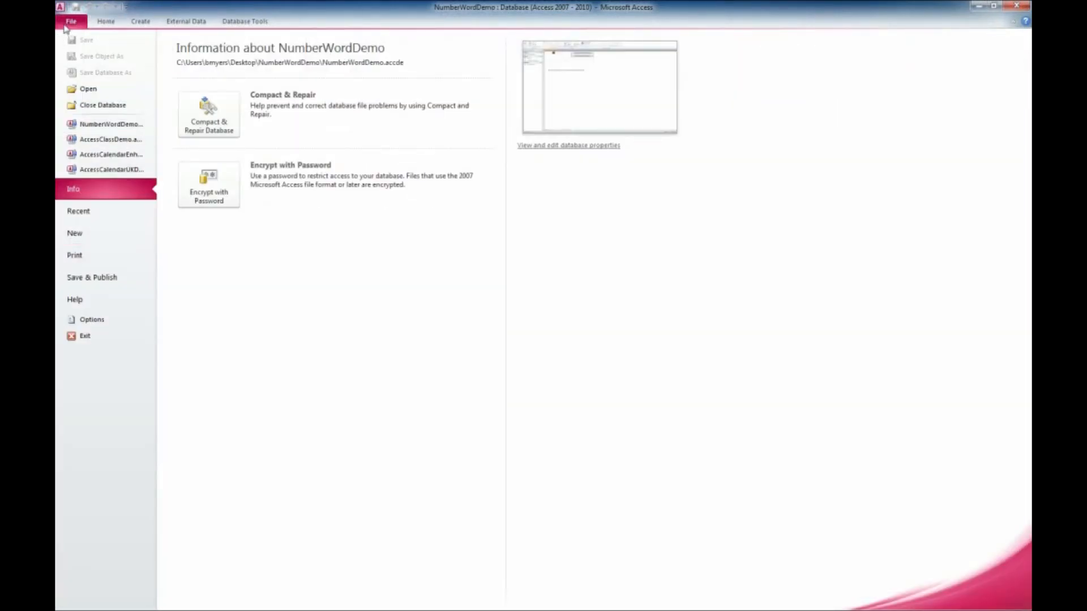
mouse_move(91, 278)
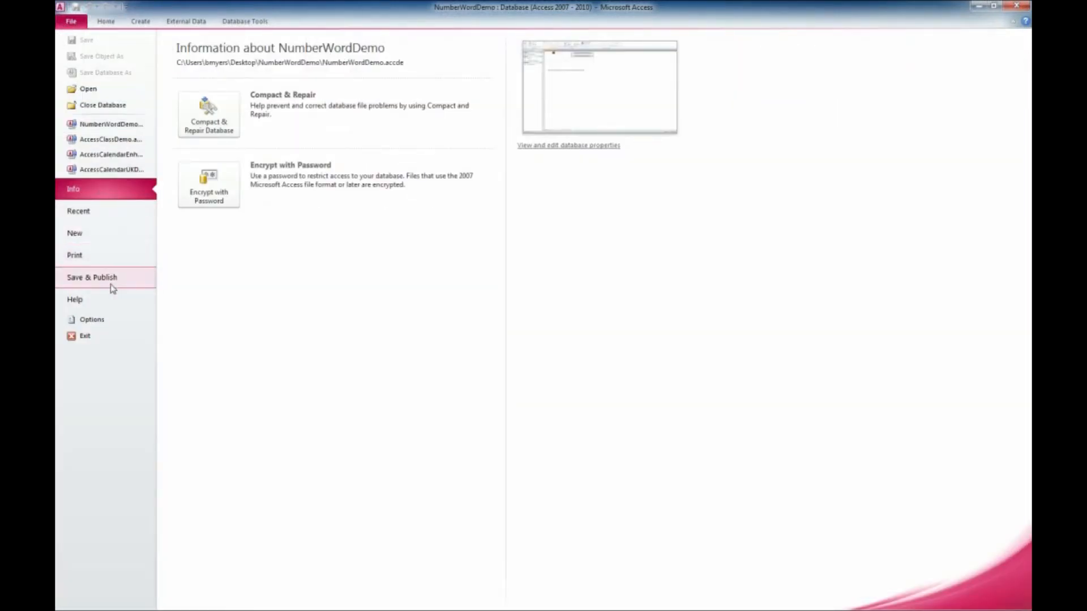
left_click(92, 320)
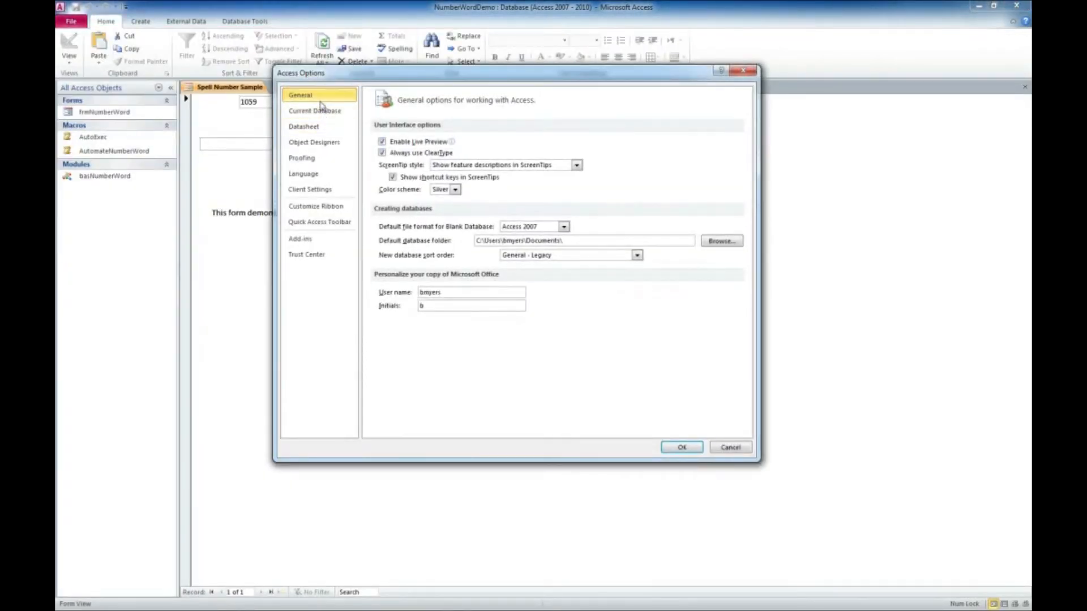
left_click(306, 255)
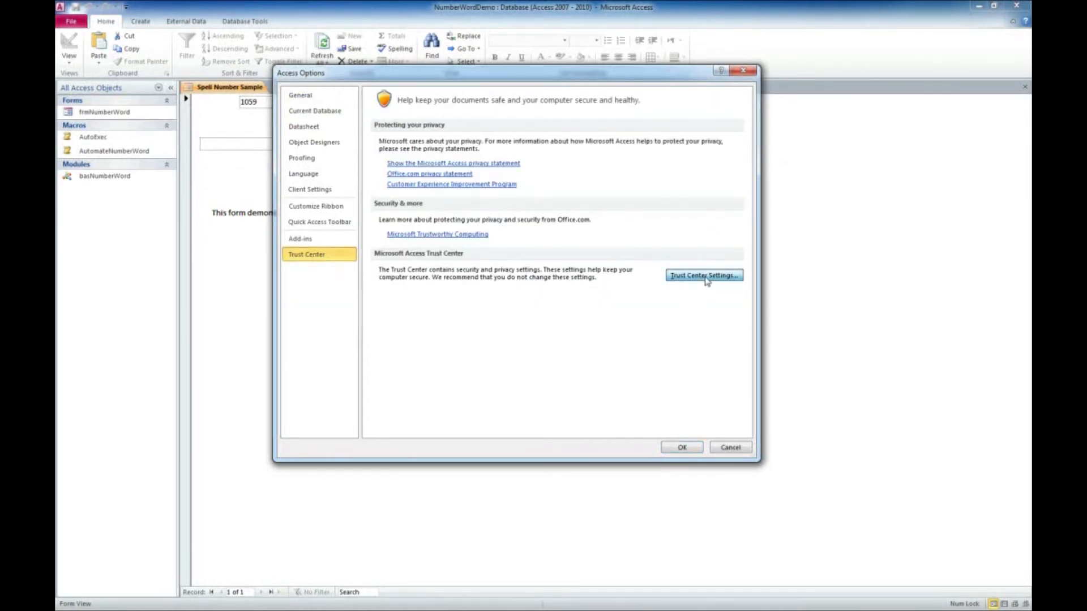
left_click(703, 275)
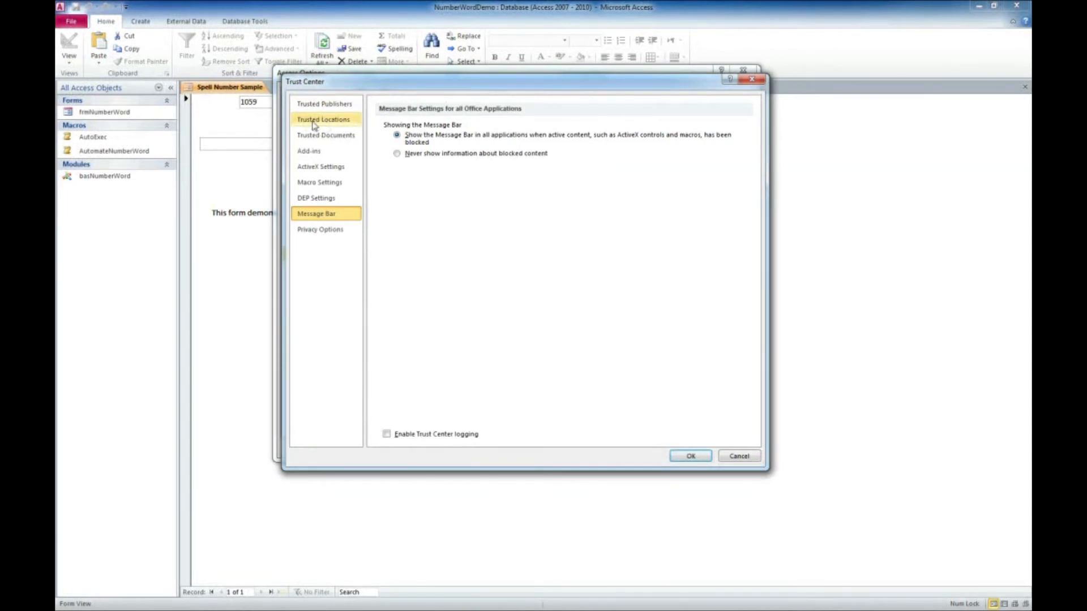
left_click(323, 119)
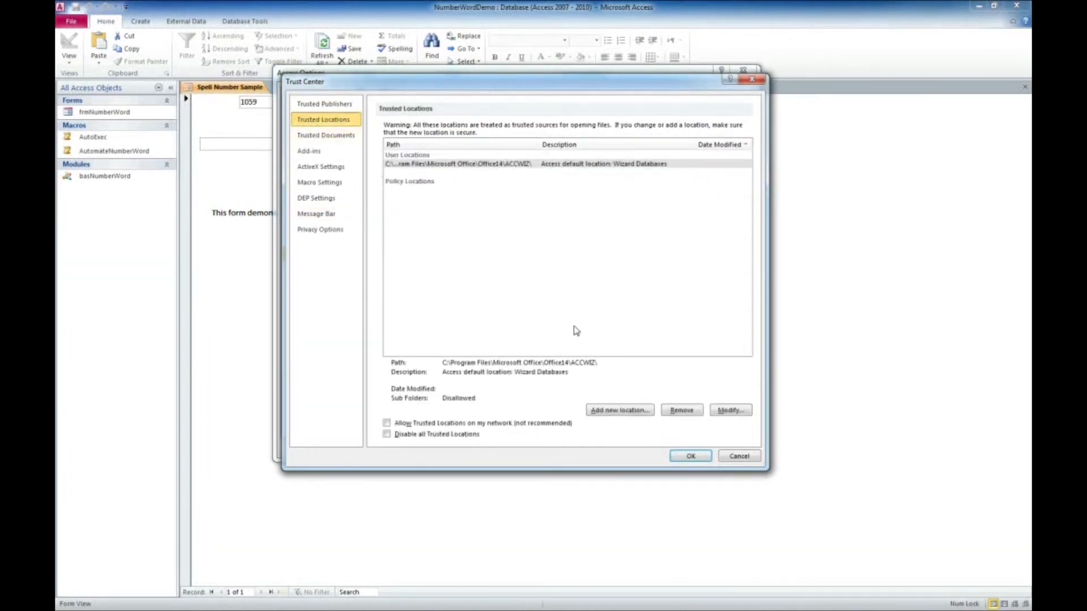
mouse_move(619, 410)
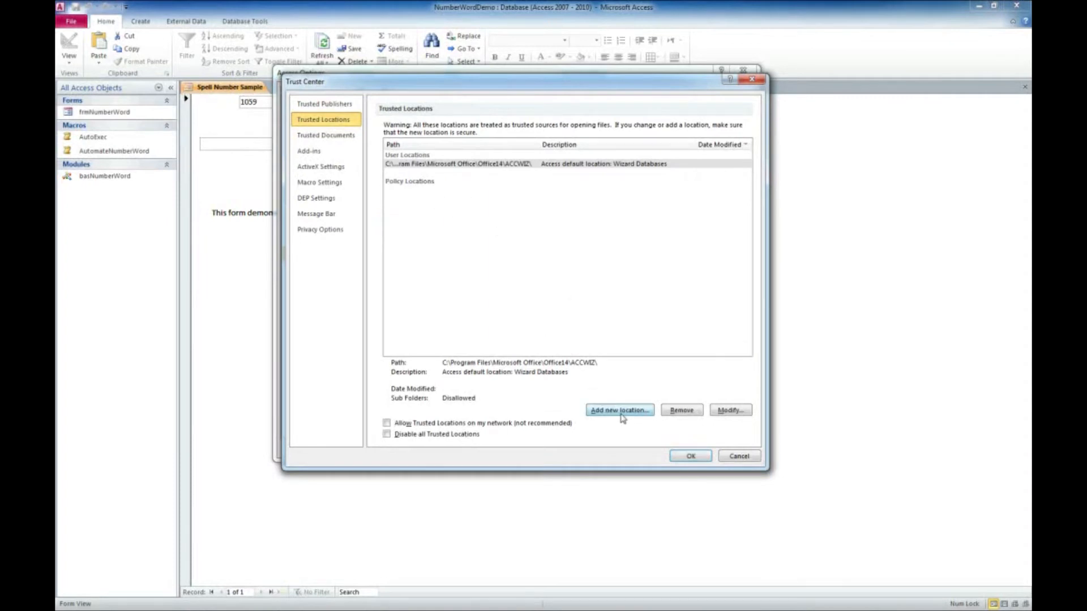
Step: Add Desktop\NumberWordDemo as a new trusted location and confirm the Trust Center settings
left_click(618, 410)
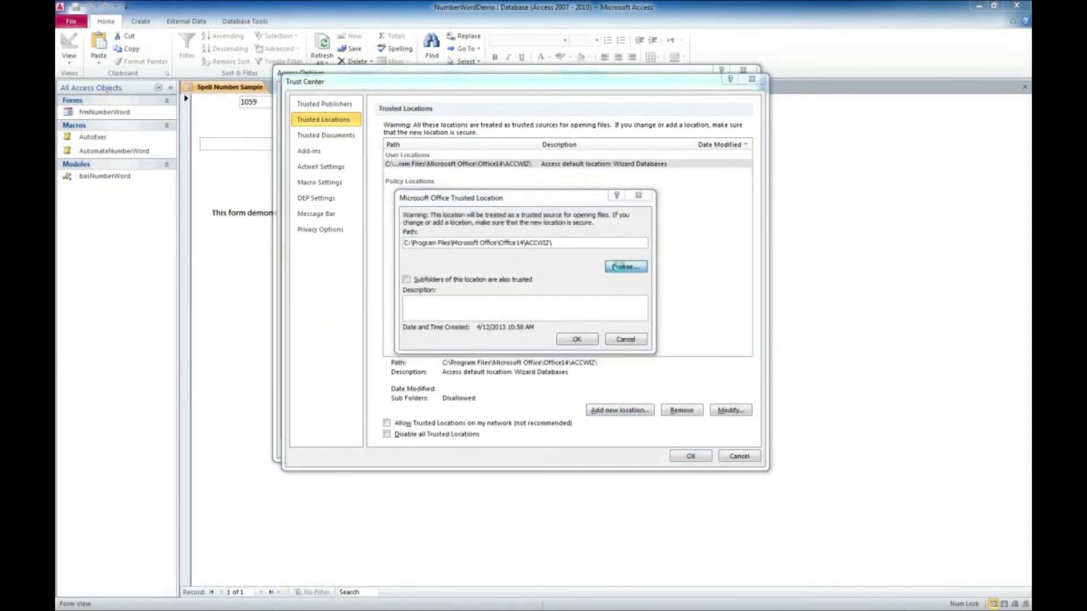
left_click(624, 267)
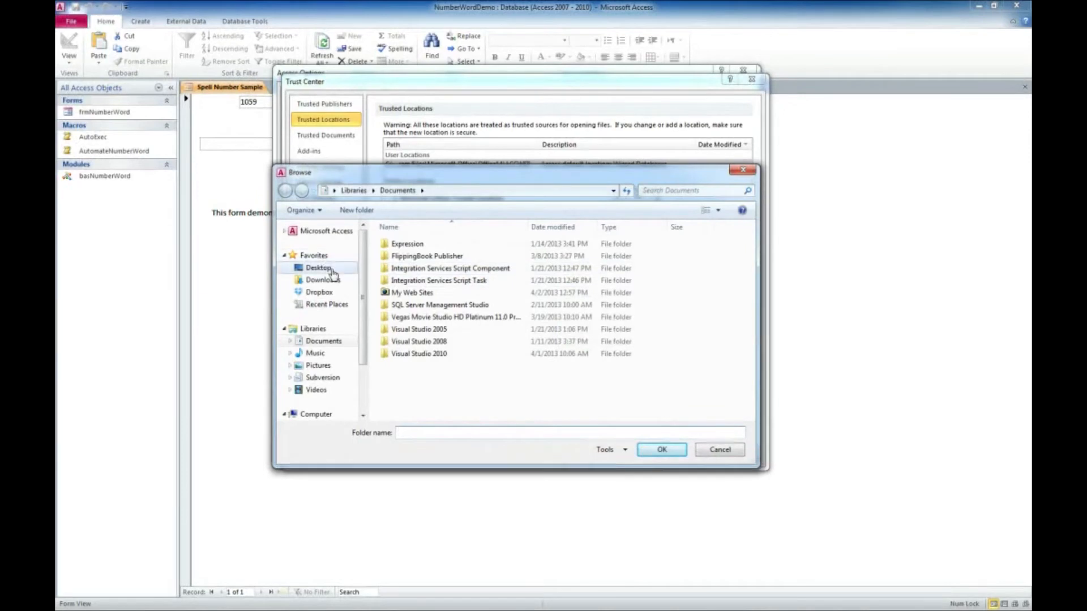
left_click(318, 267)
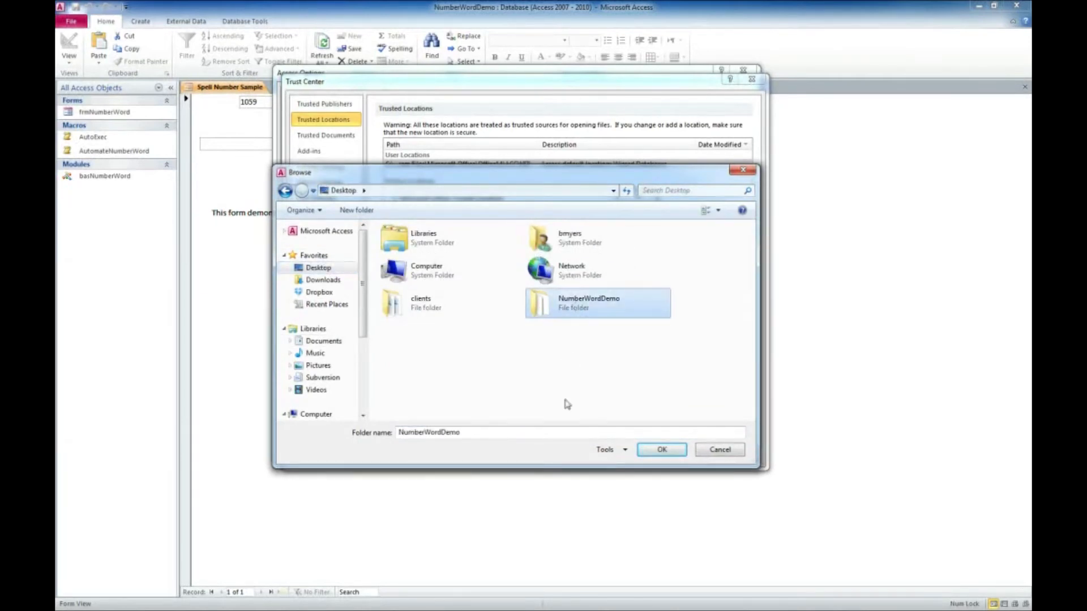
left_click(660, 449)
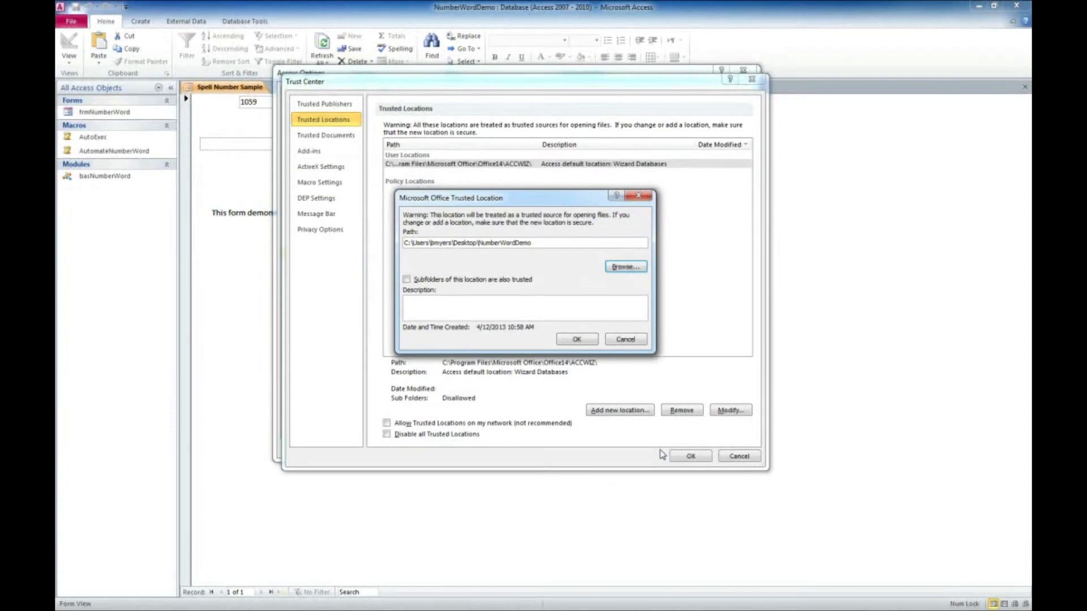
left_click(577, 339)
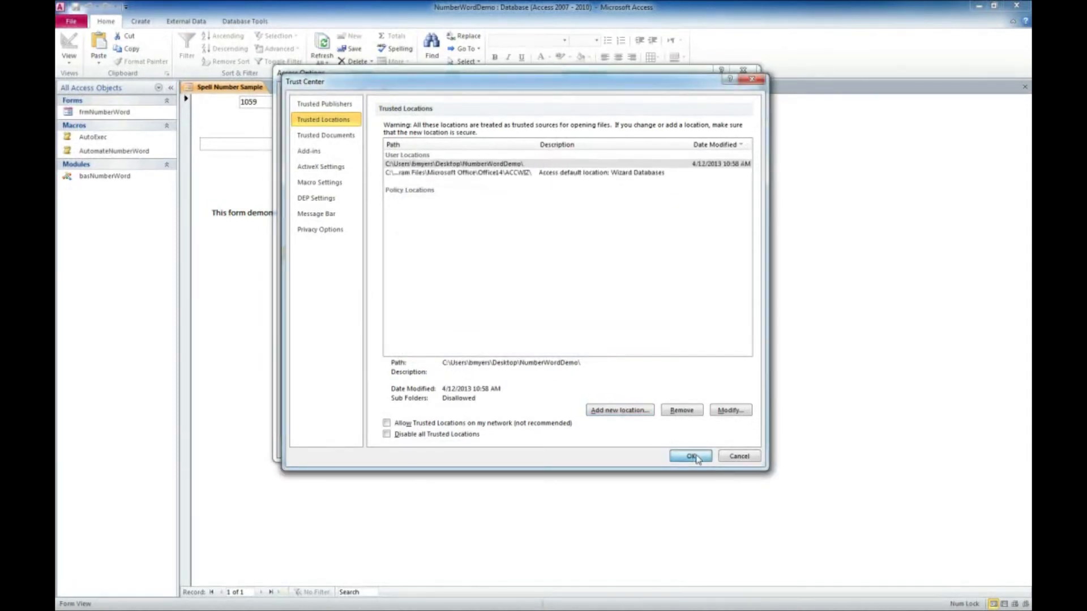
left_click(689, 456)
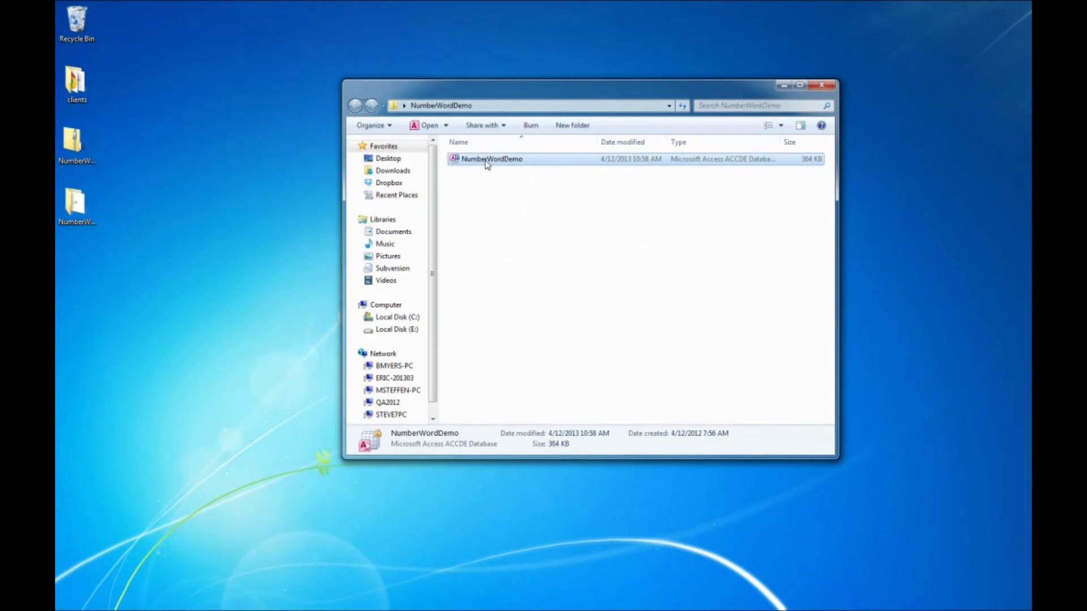
Step: Reopen NumberWordDemo.accde from its trusted folder so the form loads with no warning
double_click(490, 159)
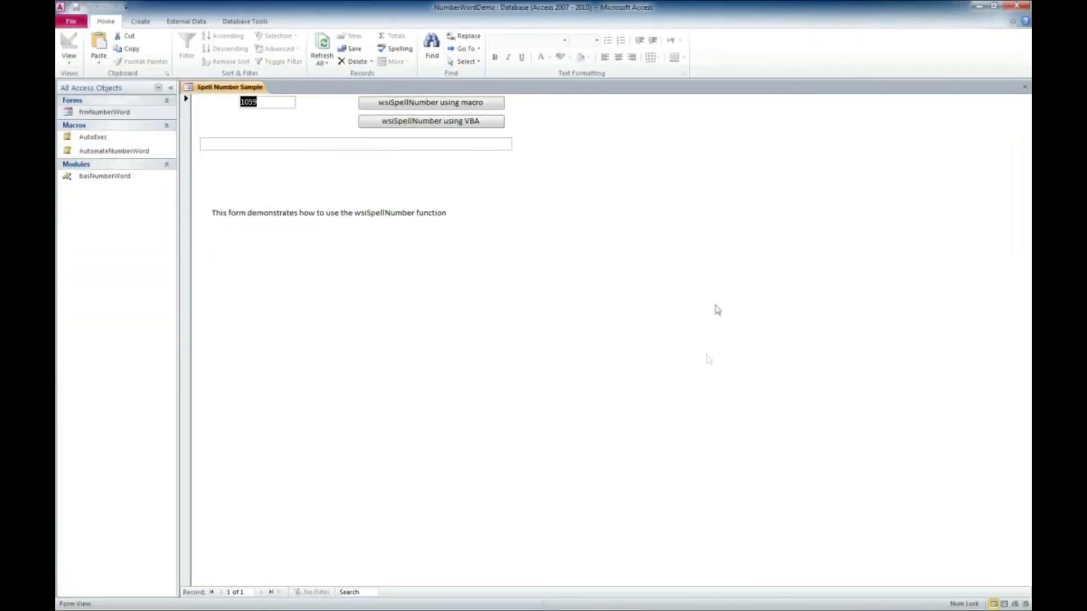
mouse_move(585, 317)
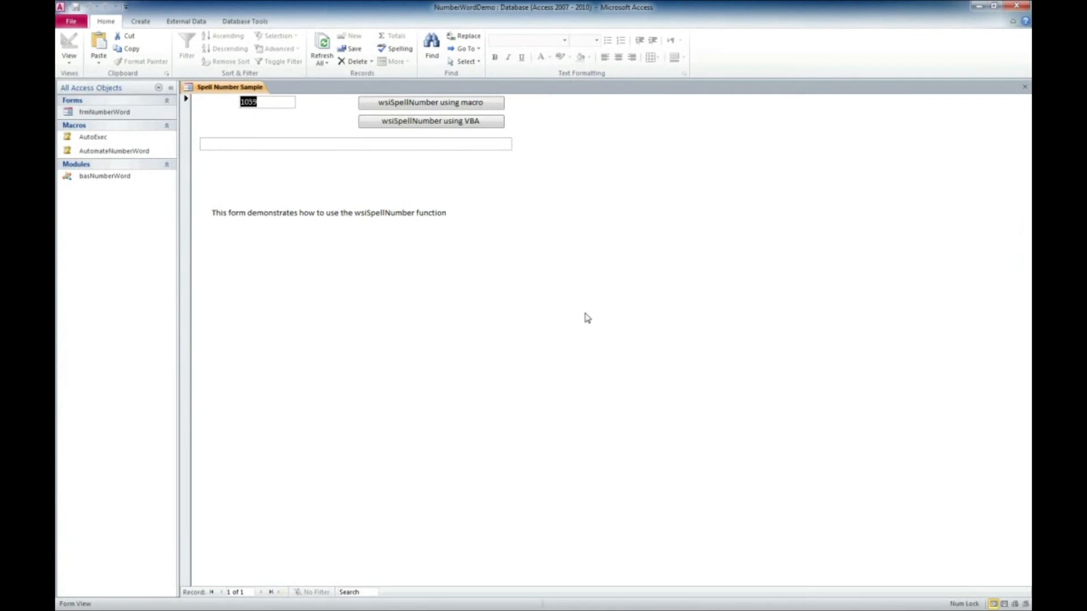